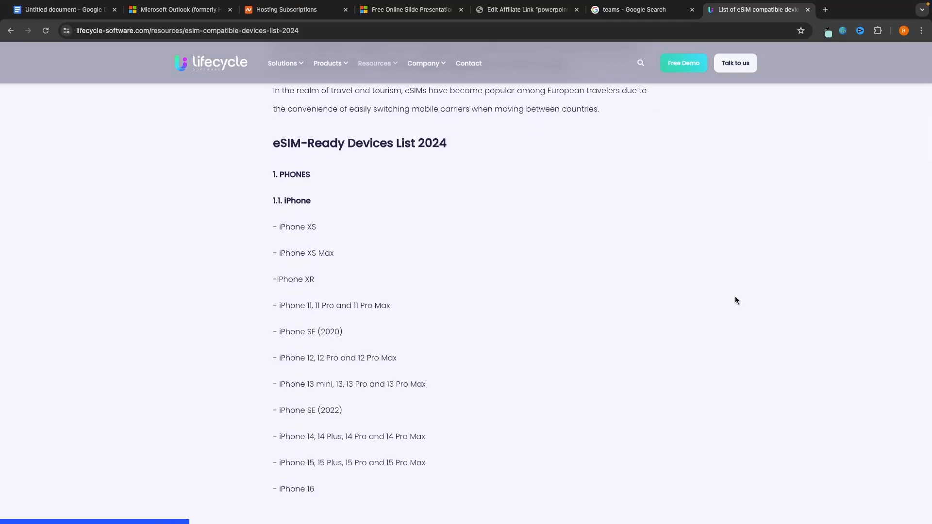
# Step: Scroll through the iPhone eSIM compatible device list
pyautogui.scroll(-3)
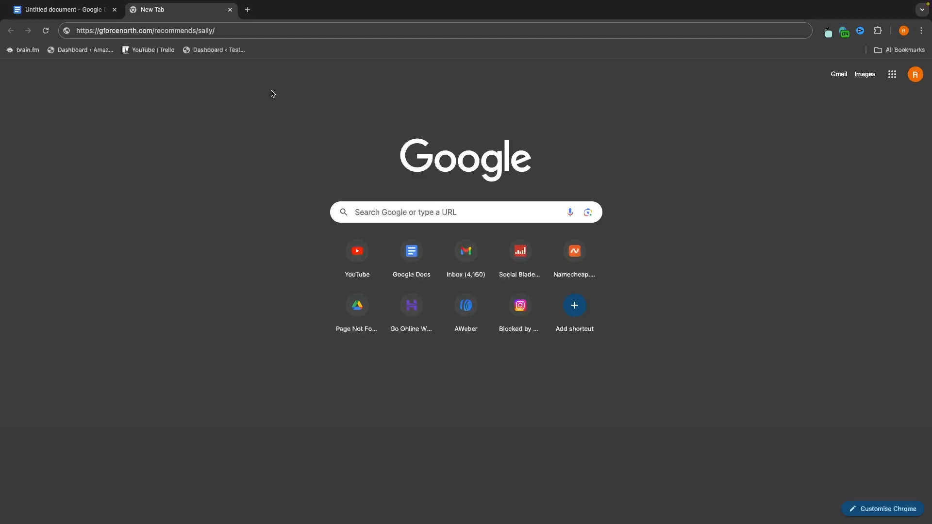
pyautogui.moveTo(143, 53)
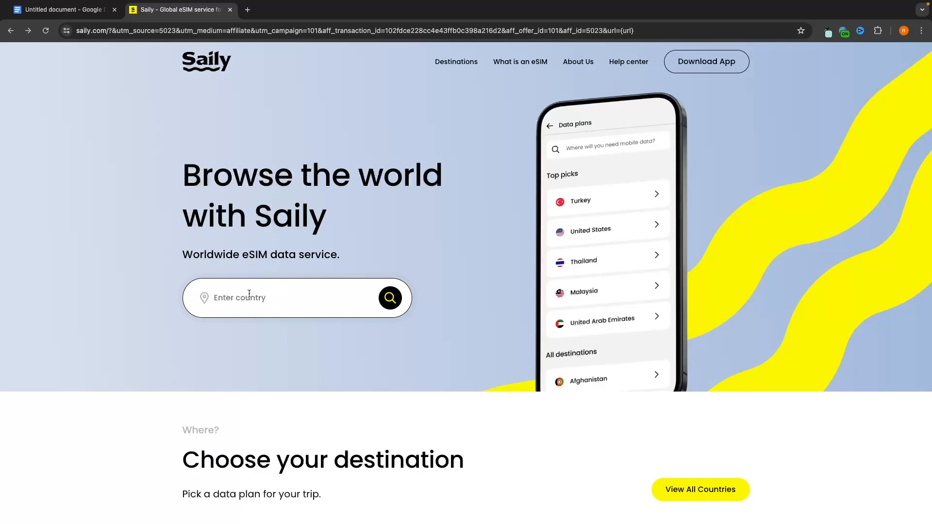
# Step: Scroll the Saily homepage, open View All Countries, and scroll the destinations list
pyautogui.scroll(-3)
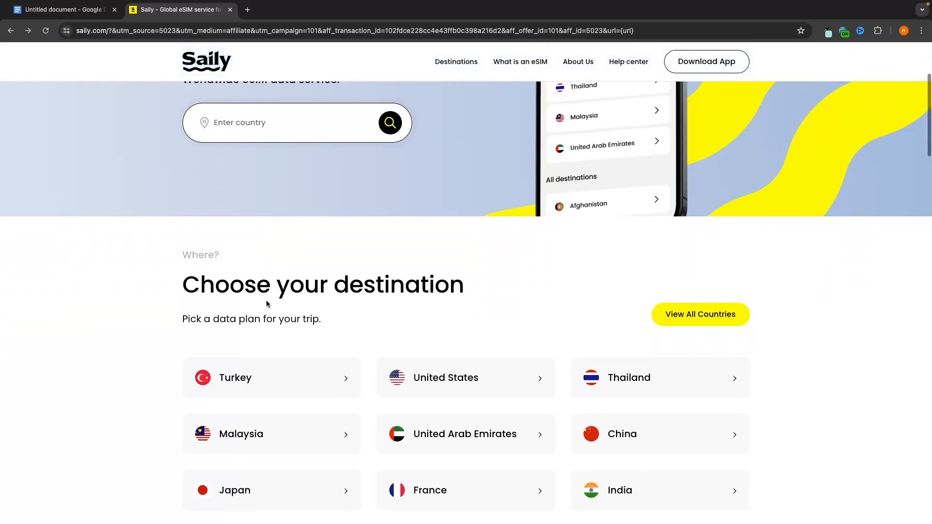
pyautogui.scroll(-3)
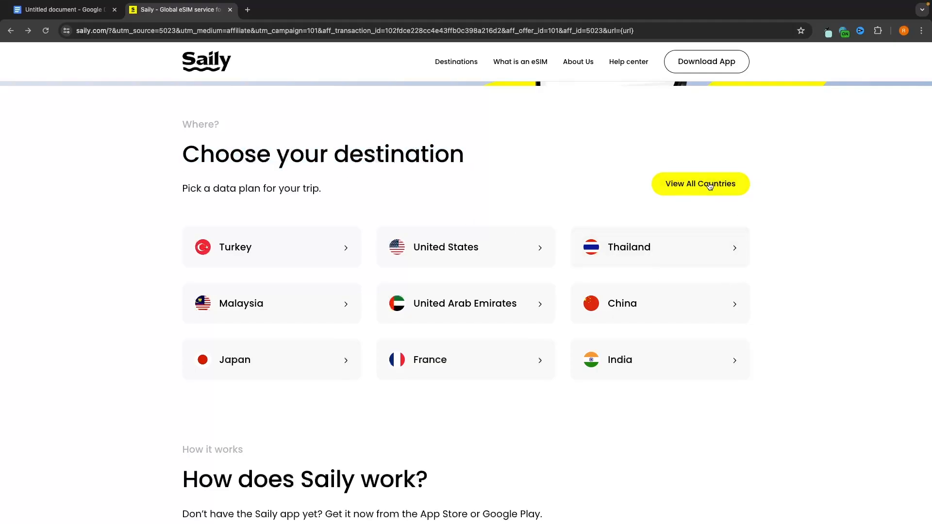
pyautogui.click(700, 184)
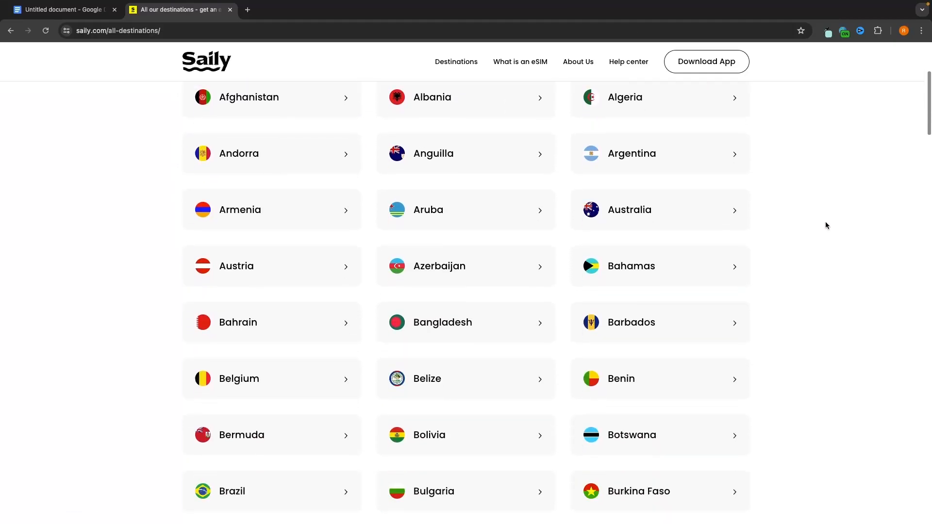
pyautogui.scroll(-3)
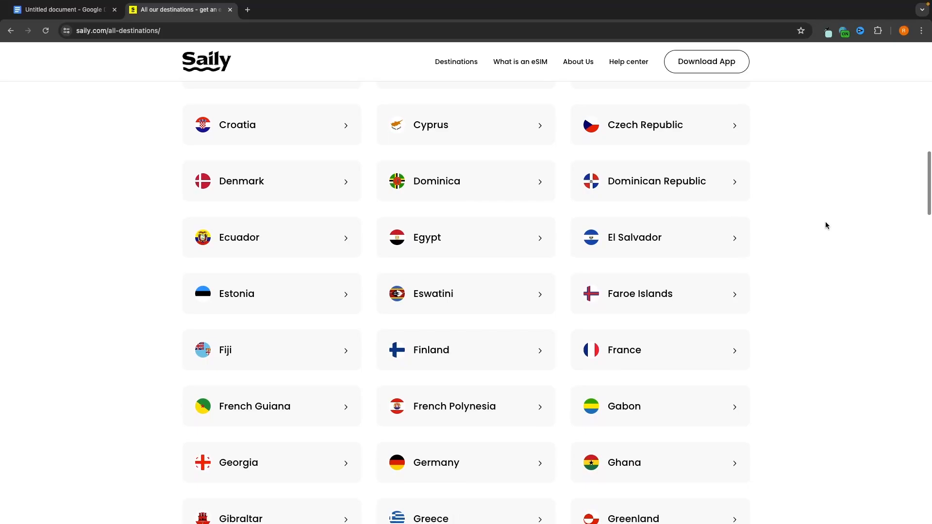
pyautogui.scroll(-3)
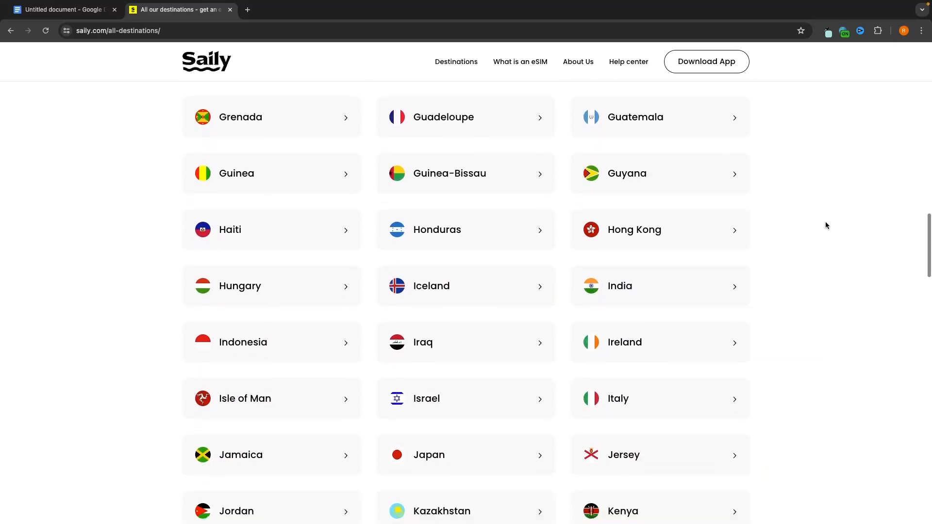
pyautogui.scroll(-3)
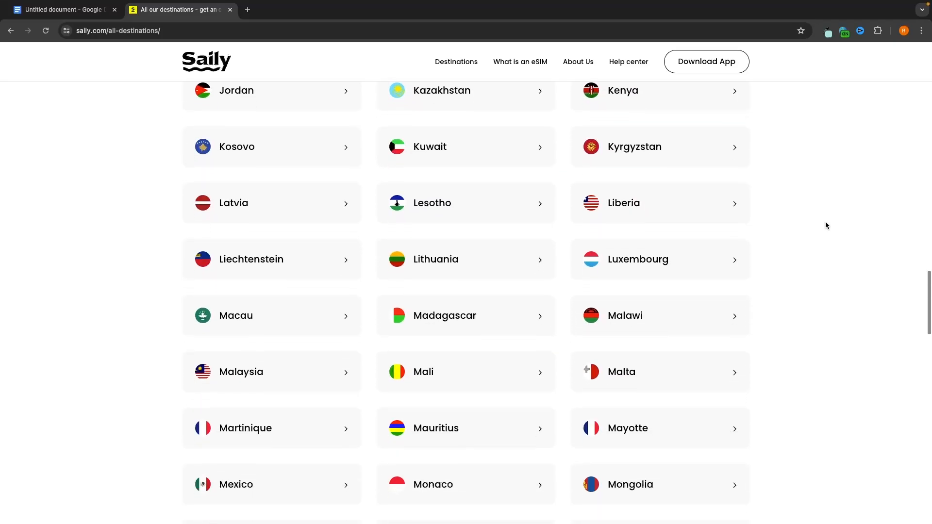
pyautogui.scroll(-3)
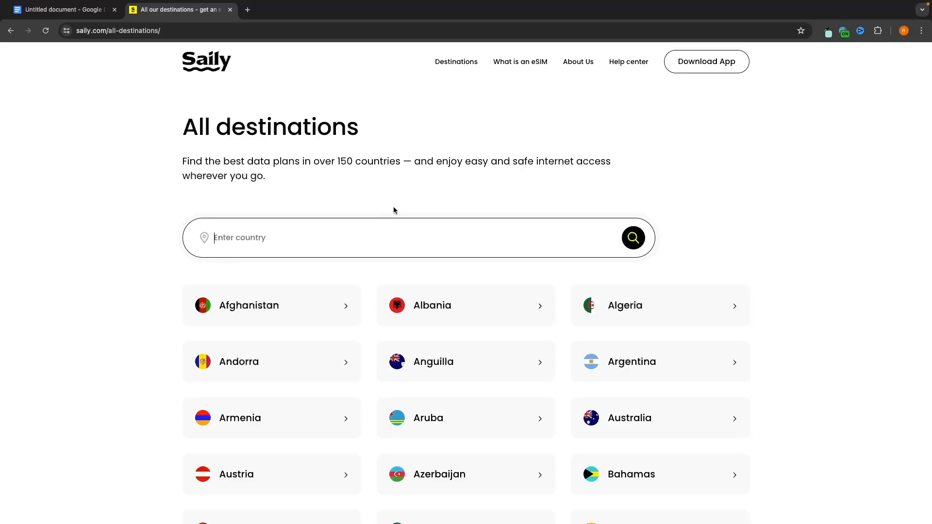
# Step: Search 'german', open Germany, compare 3, 5 and 20 GB plans, then choose 1 GB/7-day
pyautogui.write('german')
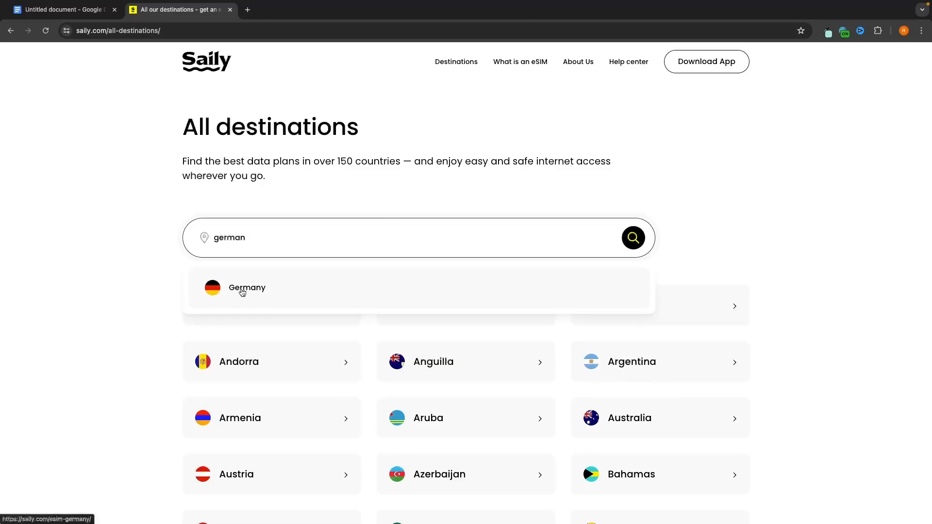
pyautogui.click(247, 288)
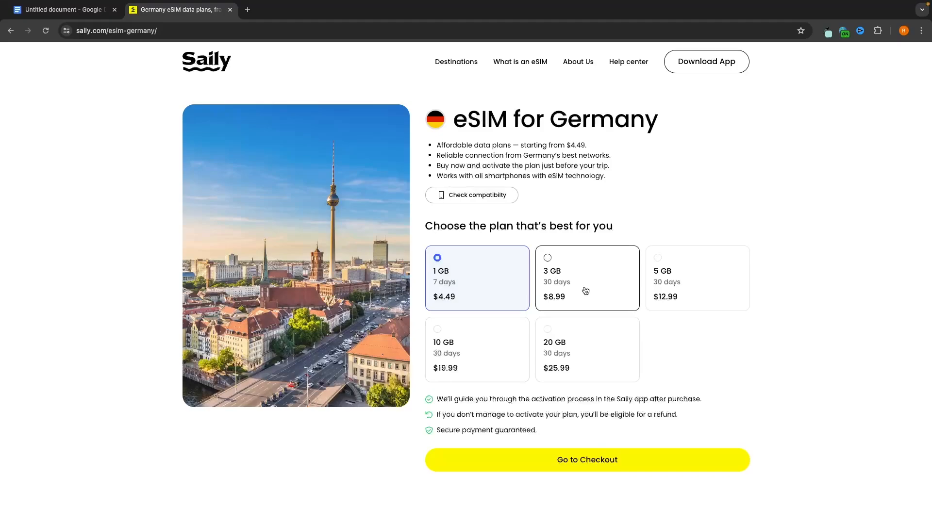
pyautogui.moveTo(634, 323)
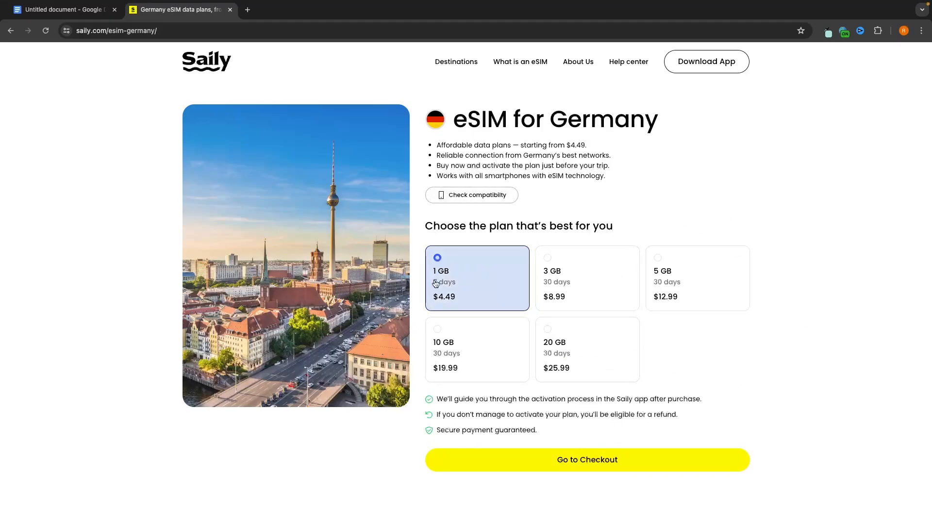
pyautogui.moveTo(599, 289)
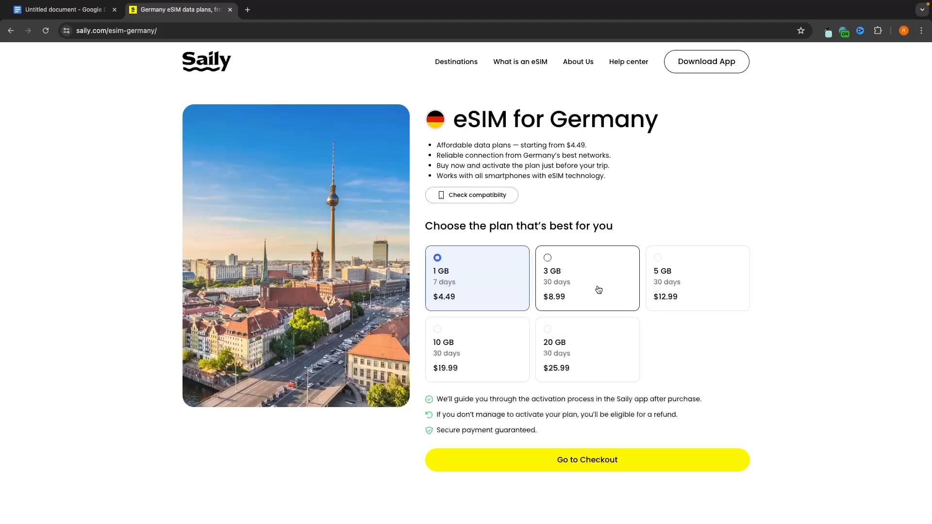
pyautogui.click(587, 277)
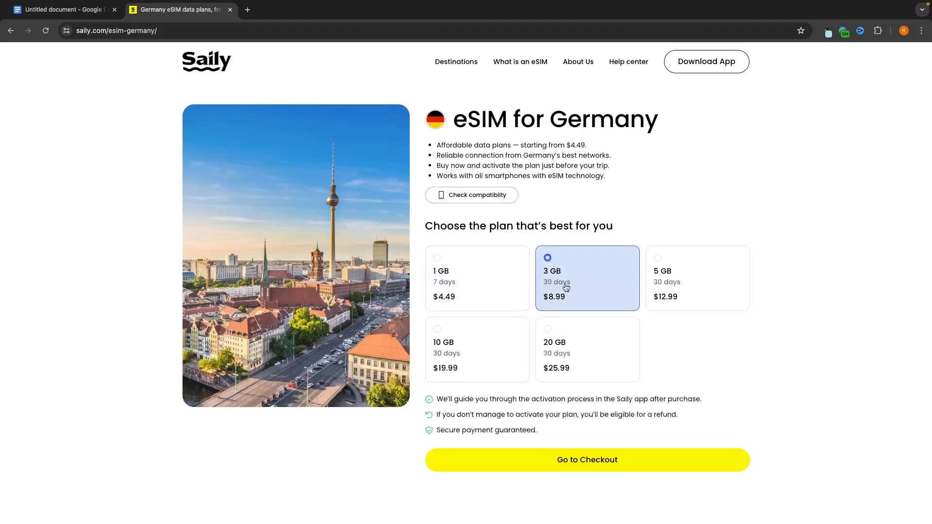
pyautogui.click(696, 278)
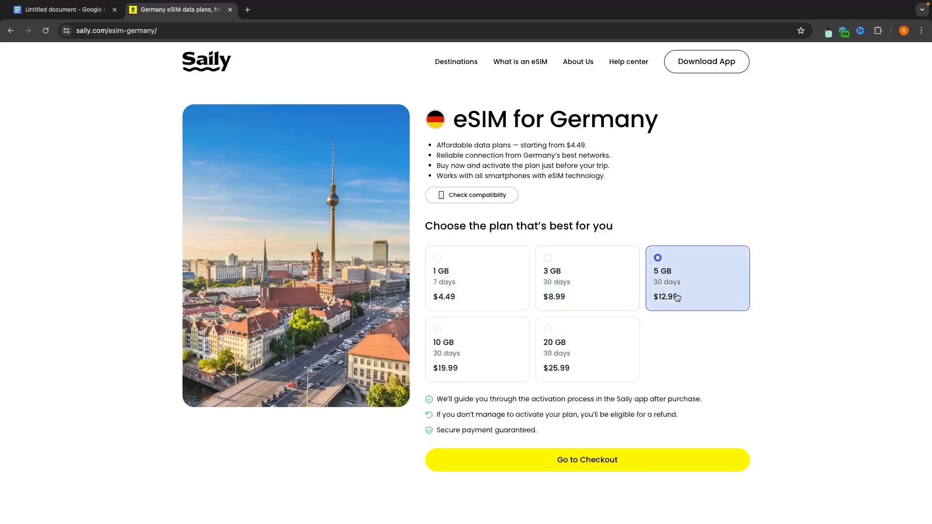
pyautogui.click(587, 350)
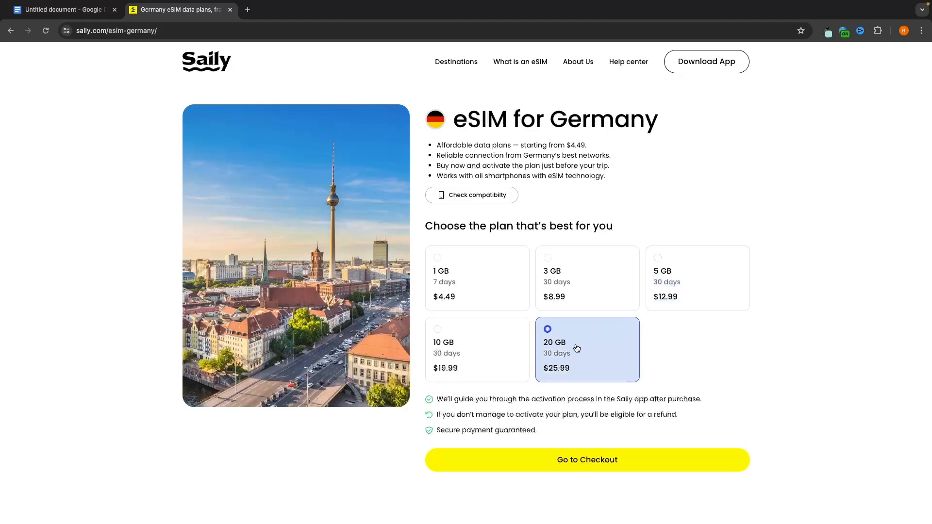
pyautogui.moveTo(591, 379)
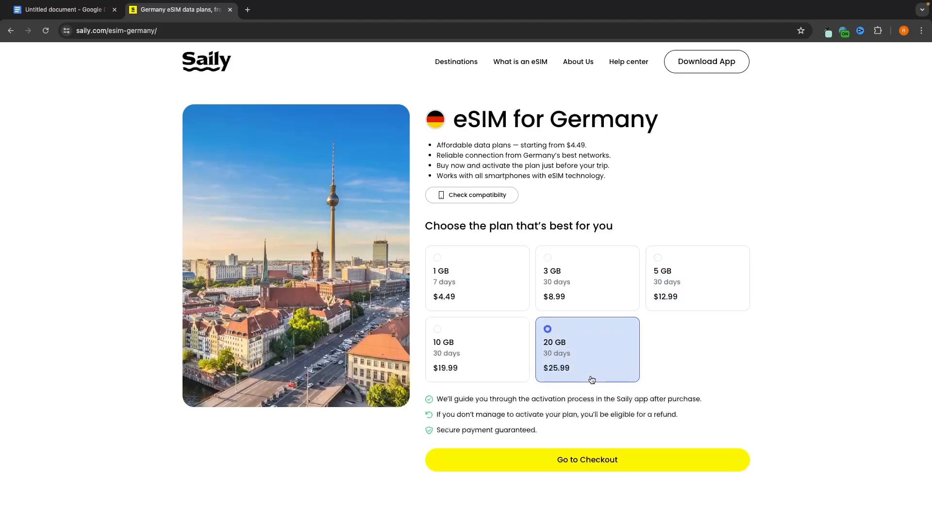
pyautogui.click(476, 277)
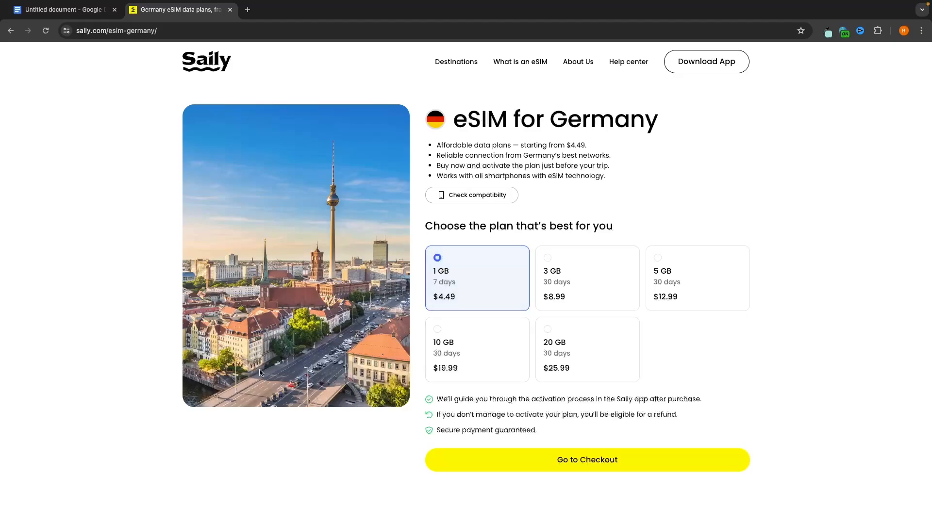
pyautogui.moveTo(605, 463)
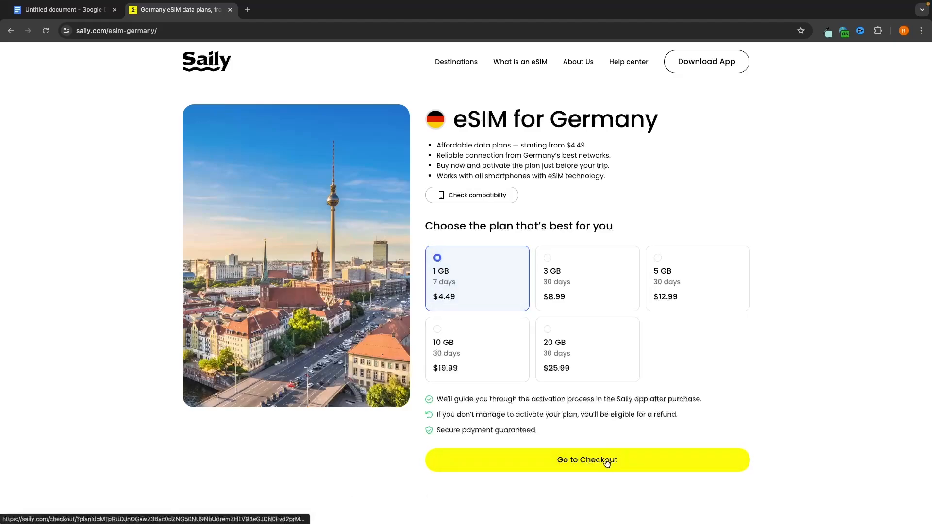
# Step: Check out the 1 GB plan, sign up with Google, and pay by card
pyautogui.click(587, 460)
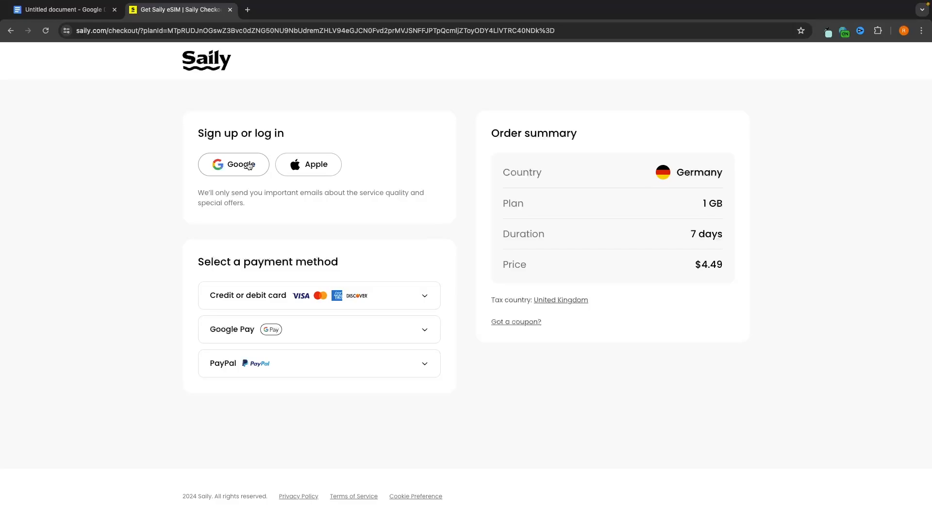
pyautogui.moveTo(326, 89)
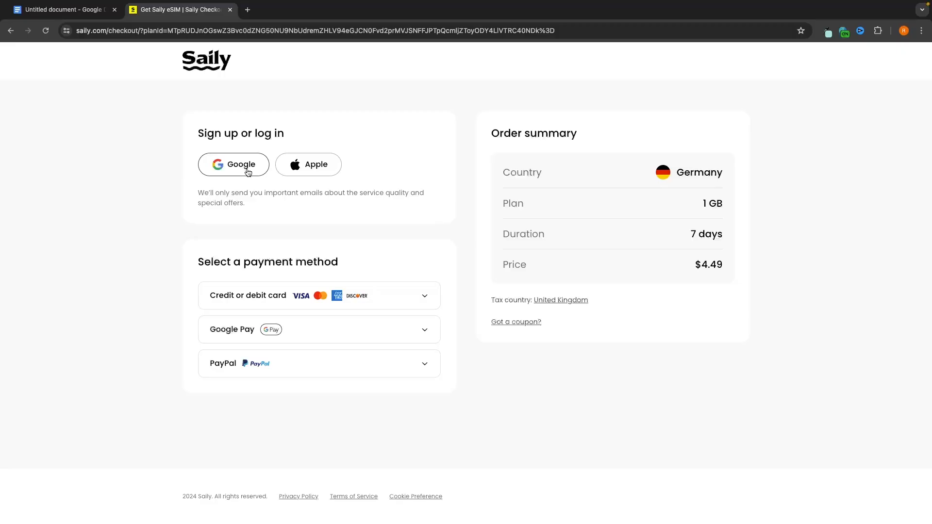
pyautogui.click(233, 164)
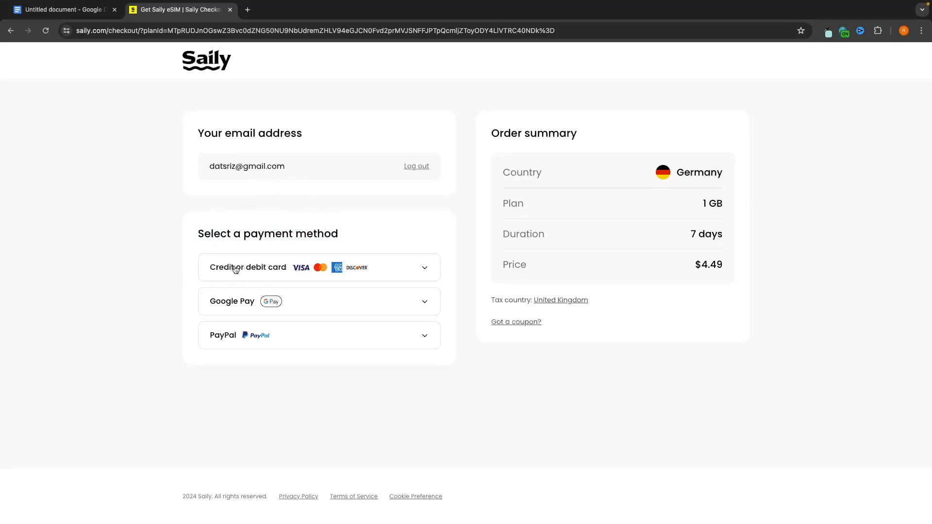
pyautogui.click(248, 267)
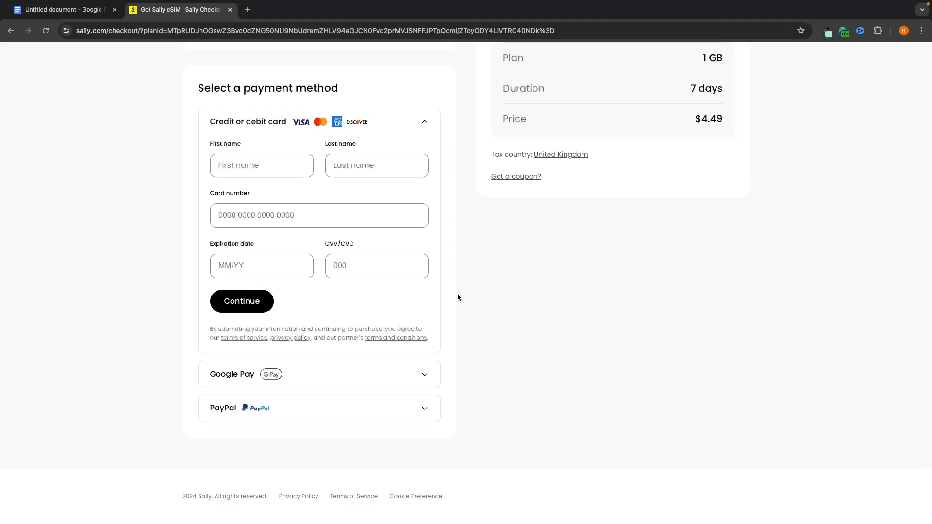
pyautogui.moveTo(425, 309)
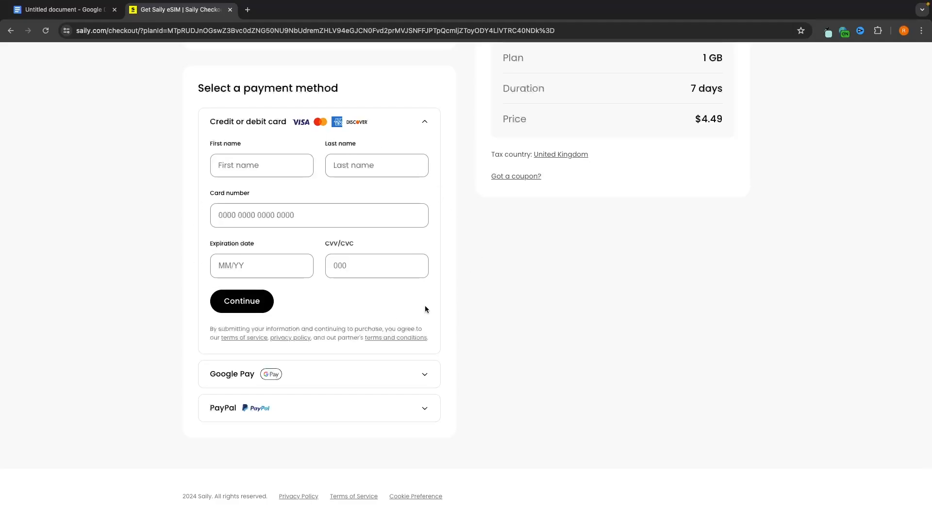
pyautogui.click(261, 164)
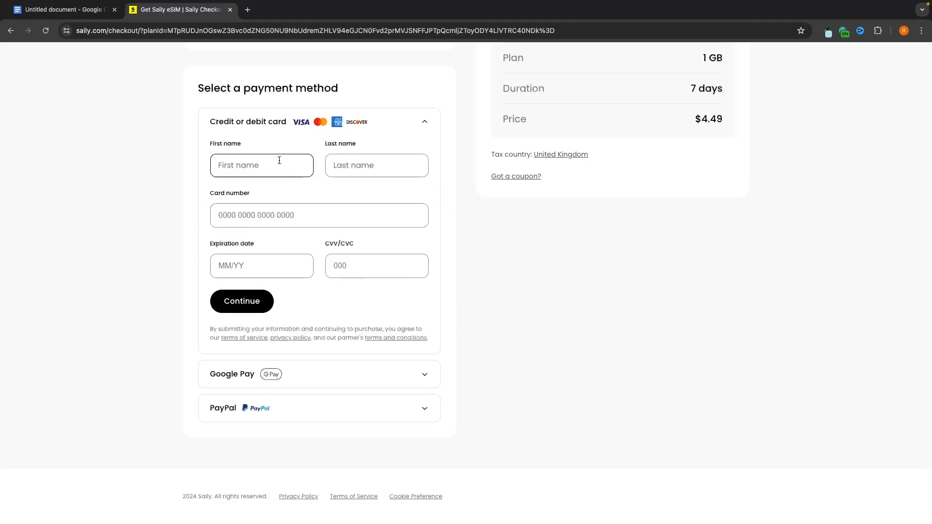
pyautogui.click(242, 302)
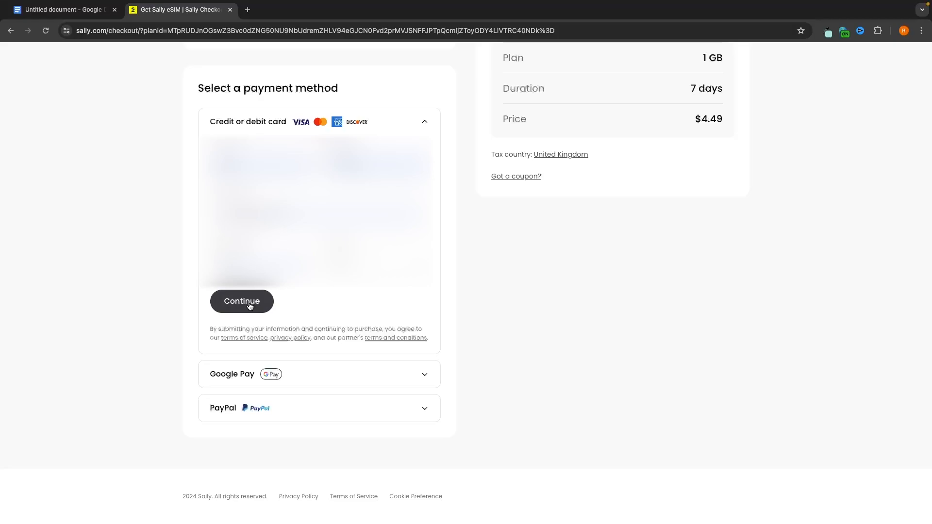
pyautogui.click(241, 301)
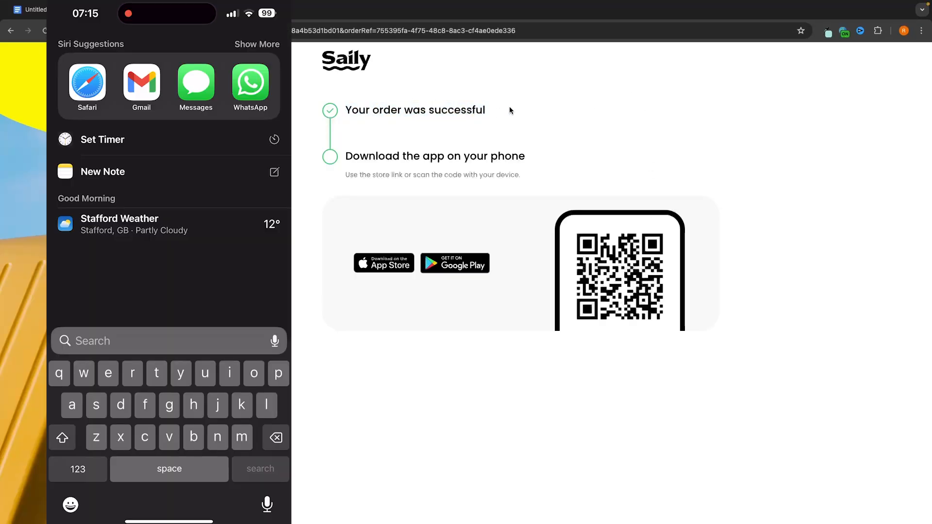
# Step: Install Saily from the App Store and sign in to see the Germany plan
pyautogui.write('q')
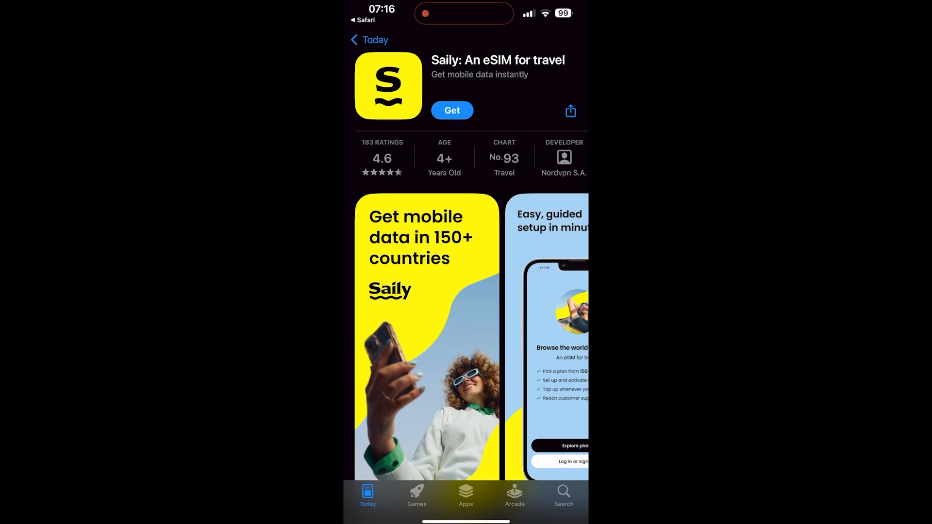
pyautogui.click(452, 110)
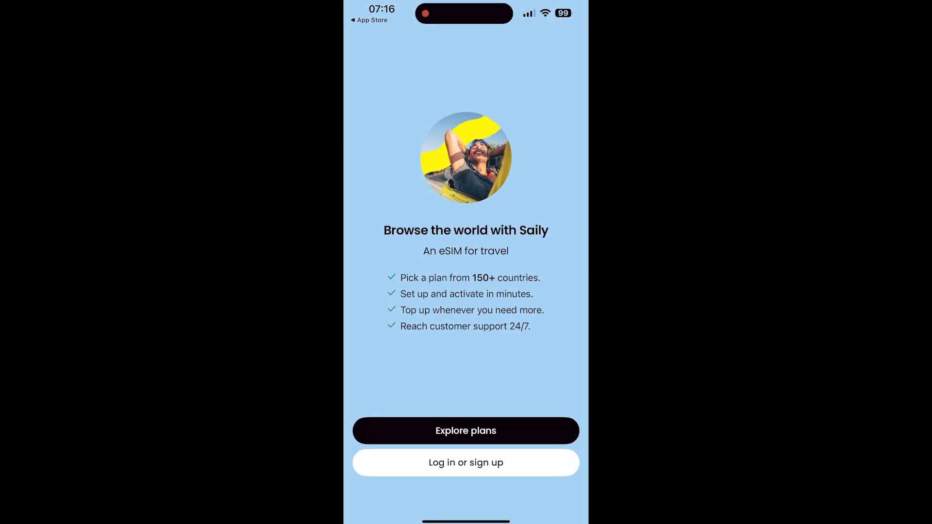
pyautogui.click(465, 463)
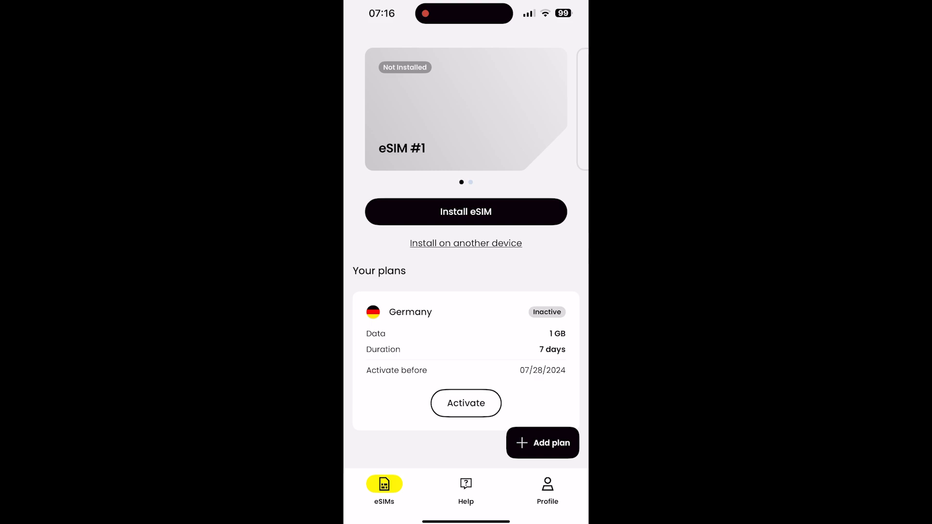
pyautogui.scroll(-3)
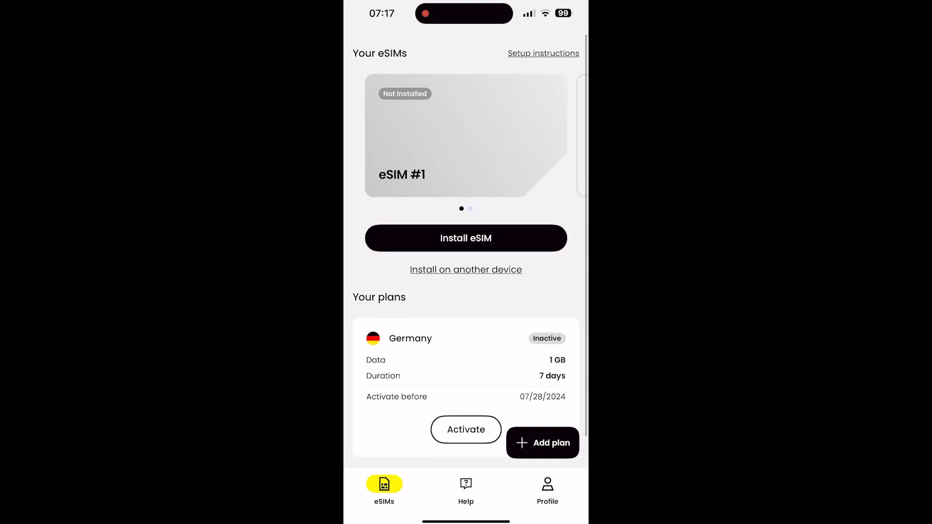
# Step: Install the eSIM, allow activation, continue, and finish Cellular Setup with Done
pyautogui.click(465, 238)
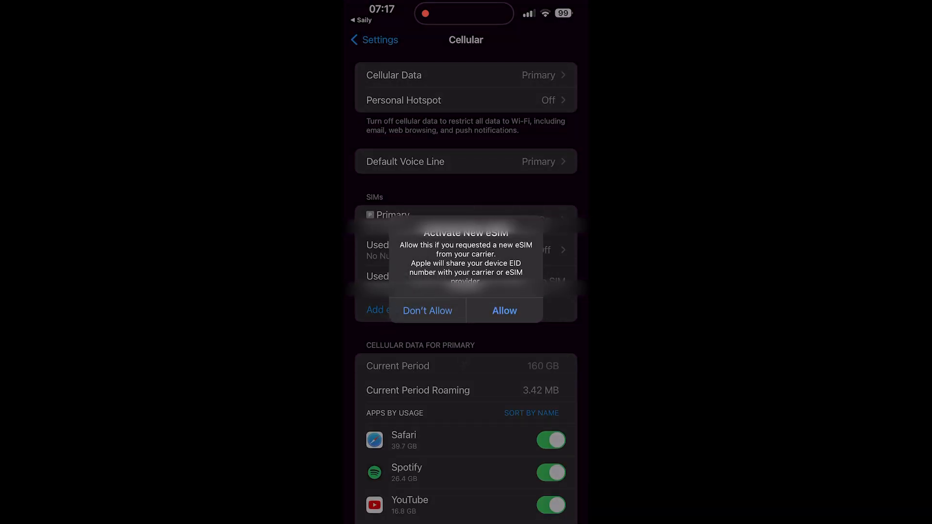
pyautogui.click(504, 310)
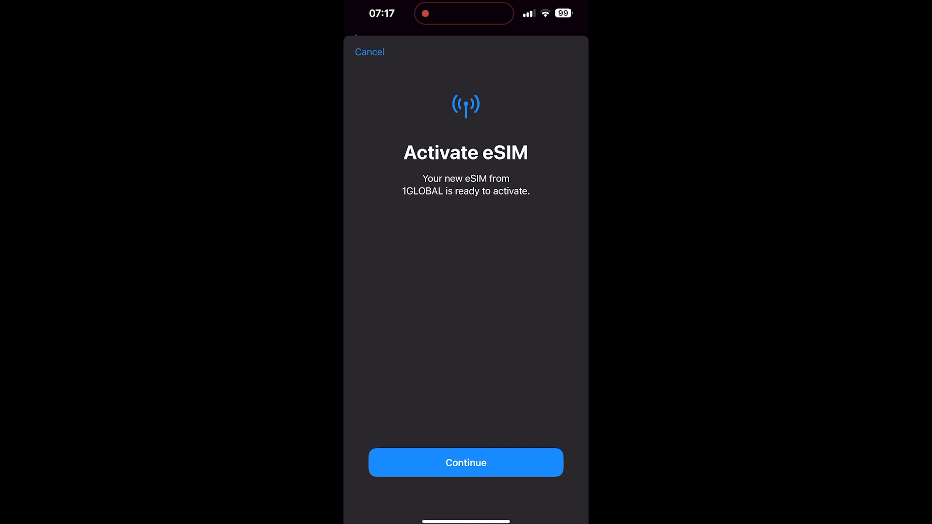
pyautogui.click(466, 463)
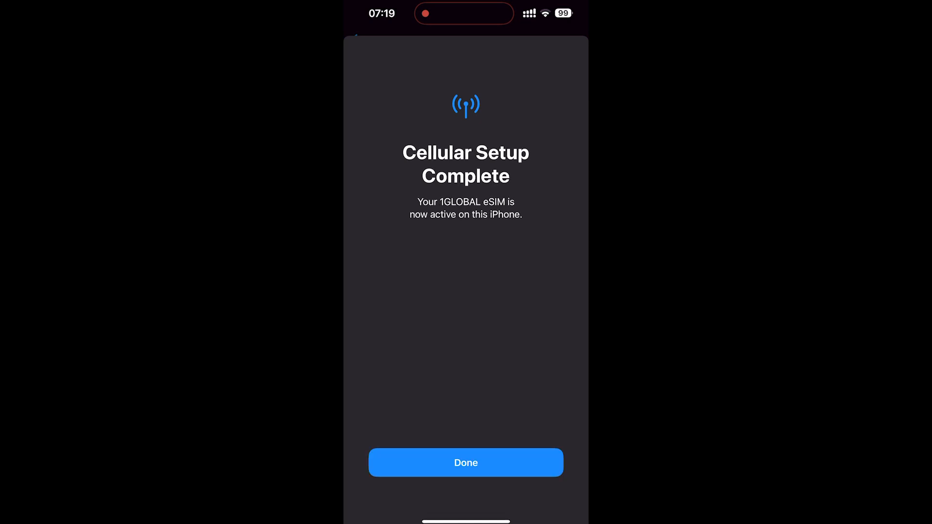
pyautogui.click(466, 463)
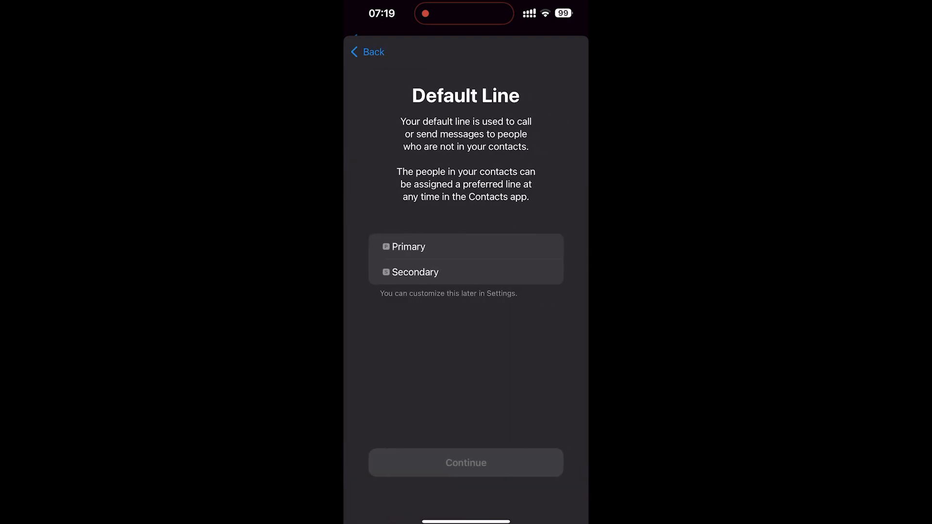
# Step: Choose Secondary as default line, for iMessage & FaceTime, and for cellular data
pyautogui.click(465, 272)
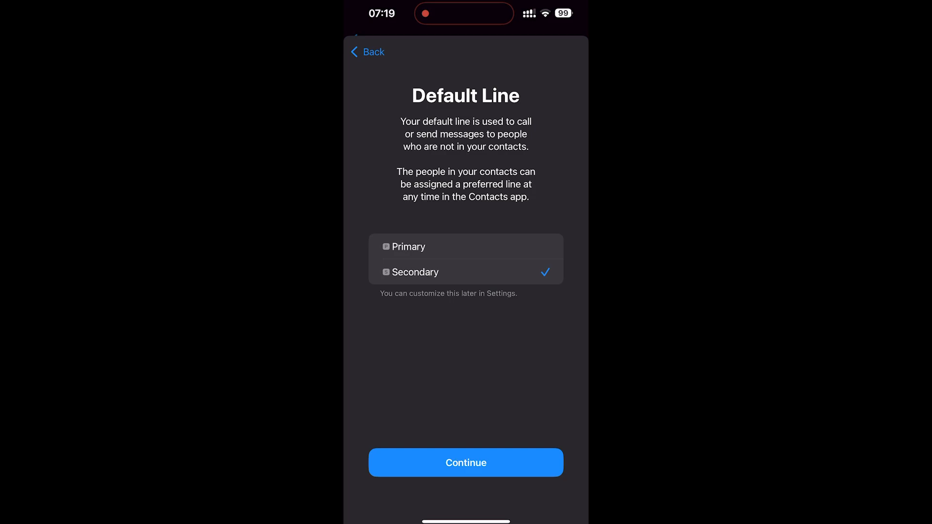
pyautogui.click(465, 463)
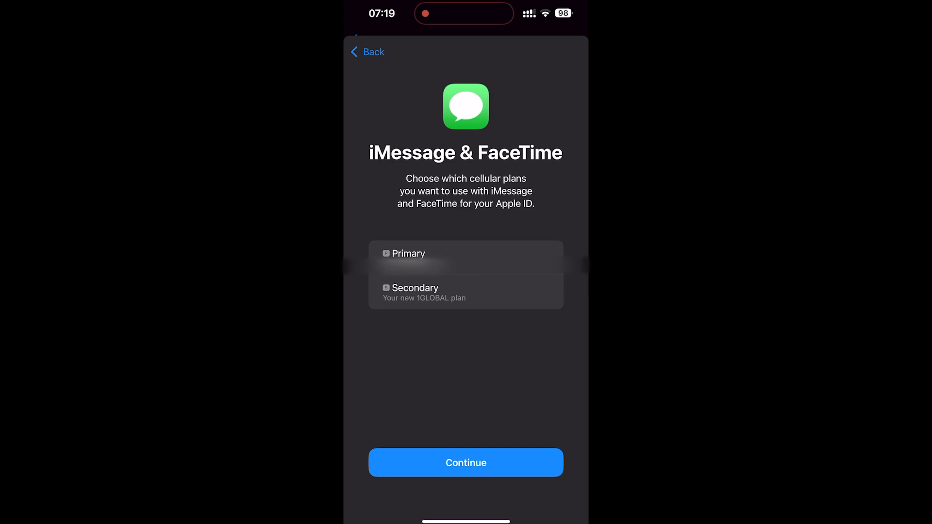
pyautogui.click(465, 292)
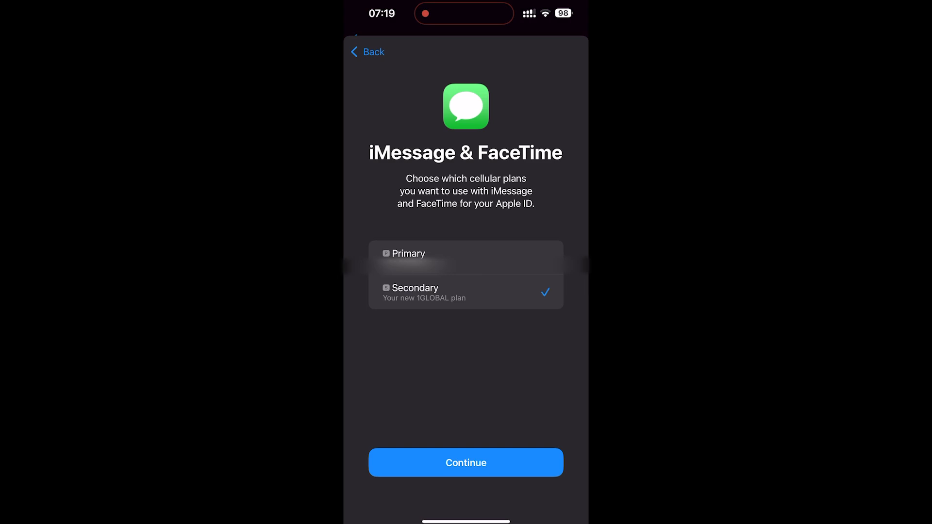
pyautogui.click(466, 463)
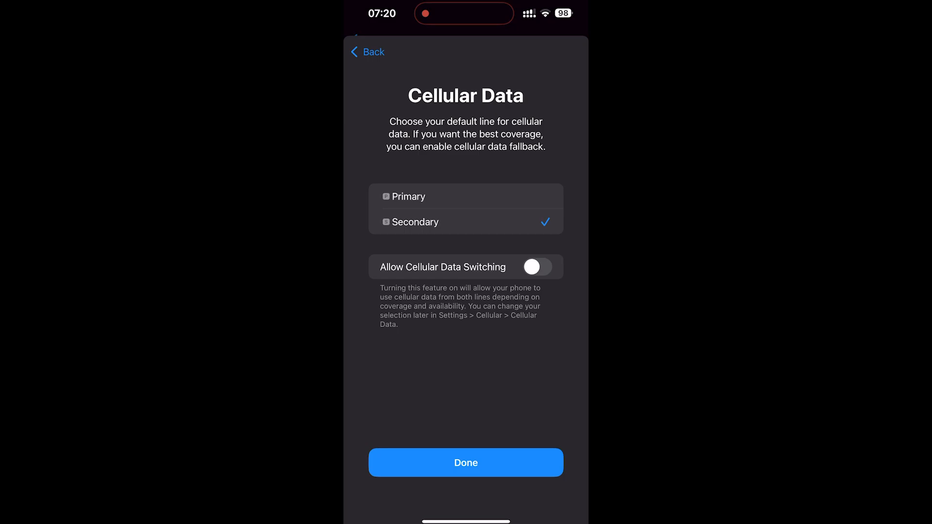
pyautogui.click(465, 462)
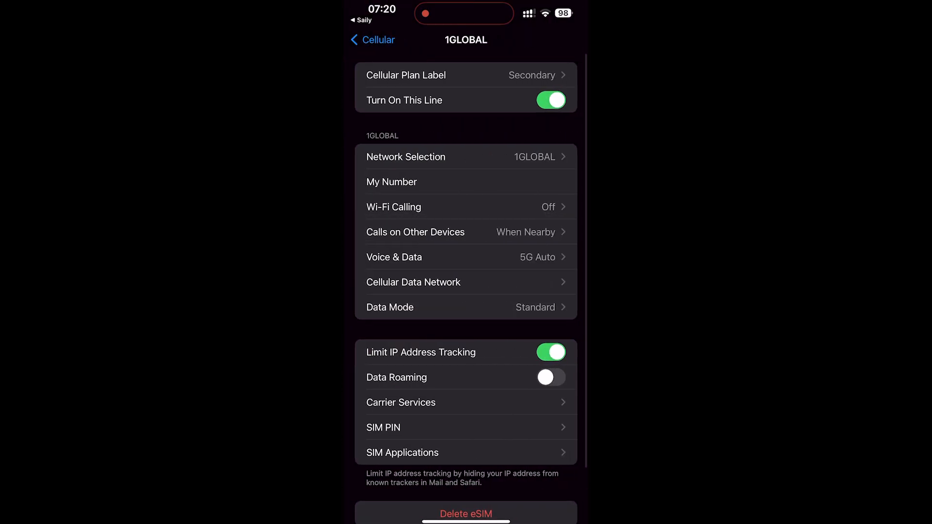
# Step: Turn off the 1GLOBAL line and go back to Cellular
pyautogui.click(550, 100)
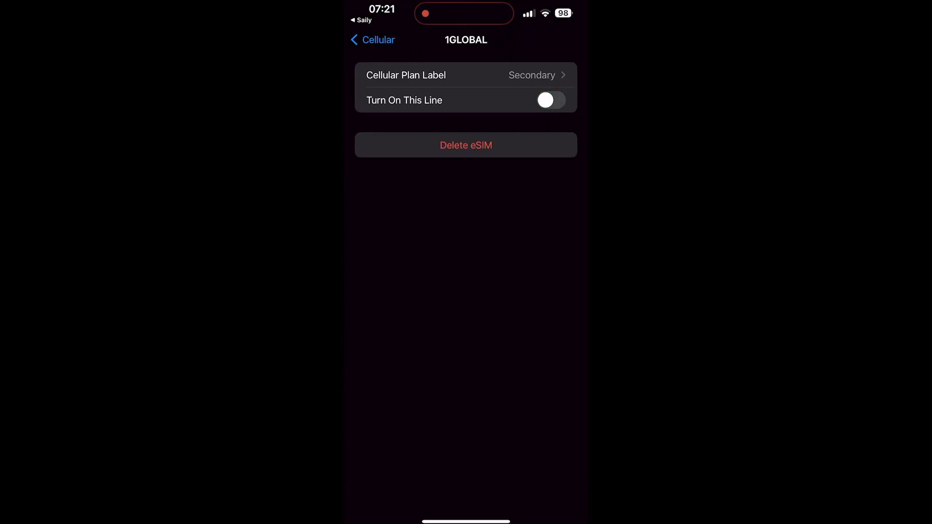
pyautogui.click(373, 40)
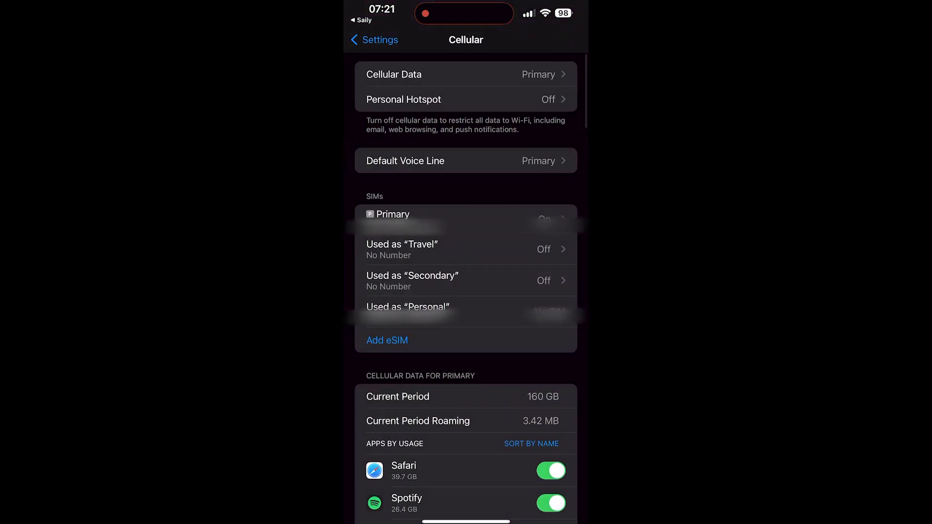